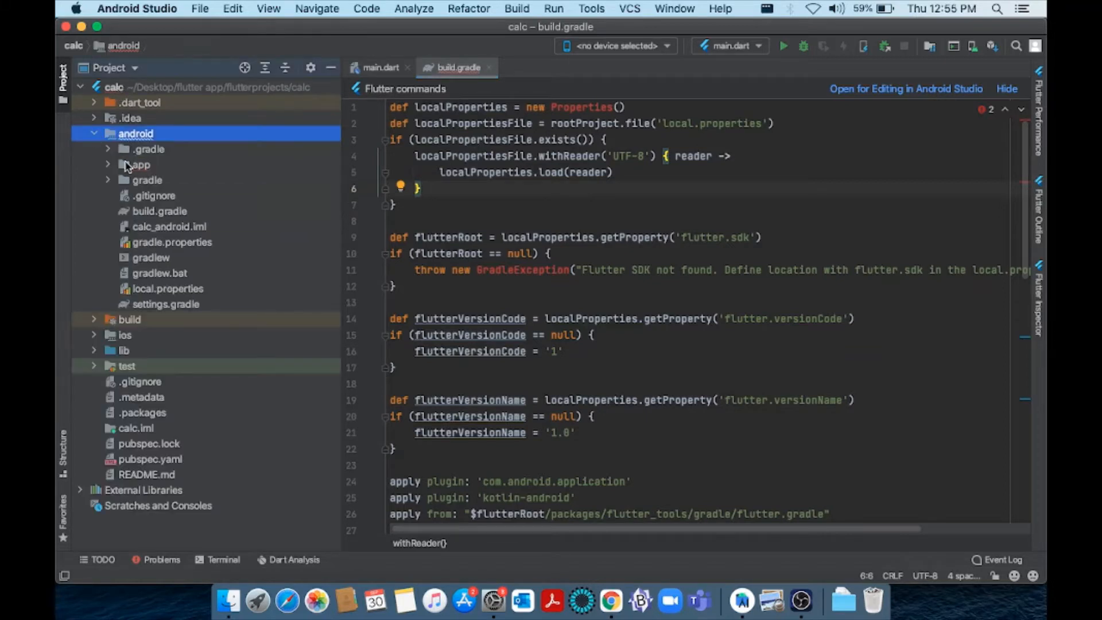
Open android/app build.gradle from the project tree and select 'new' before Properties on line 1
click(139, 164)
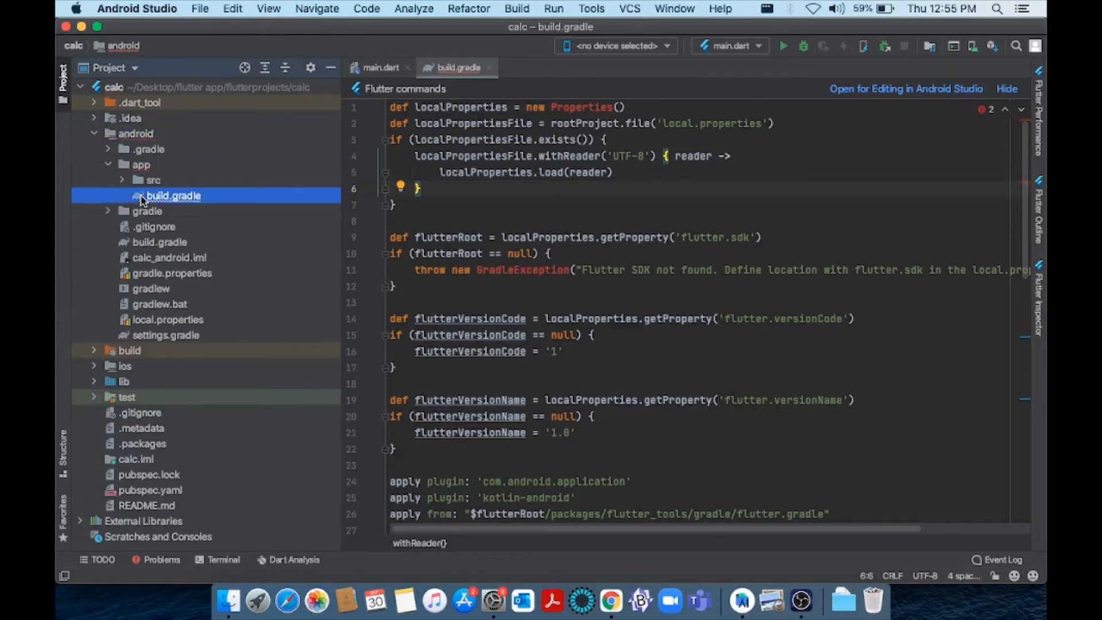
click(174, 195)
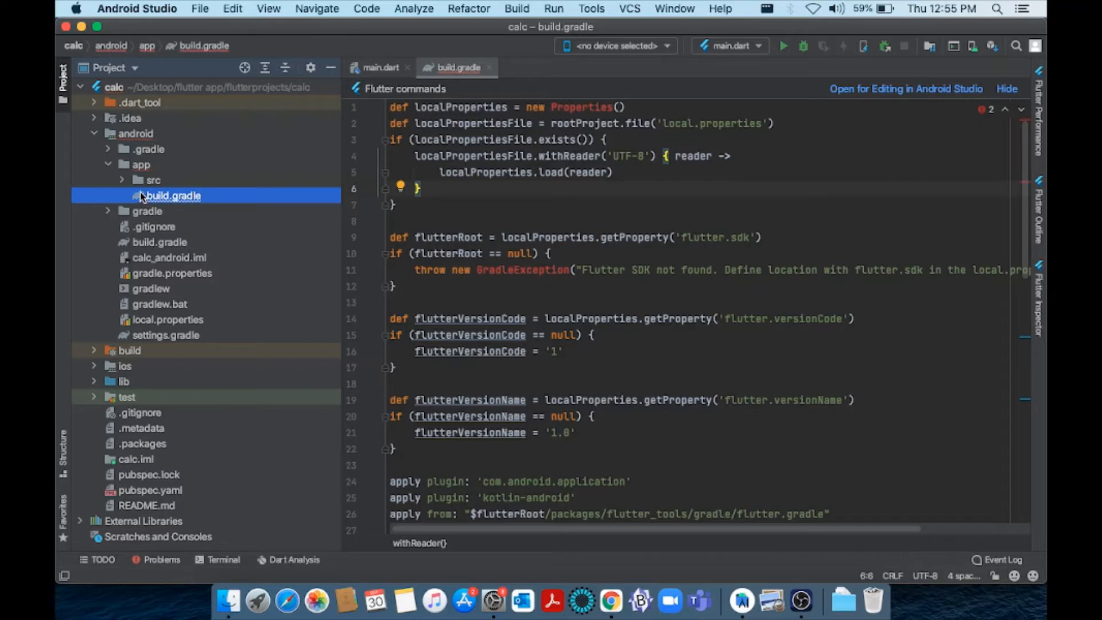
click(380, 67)
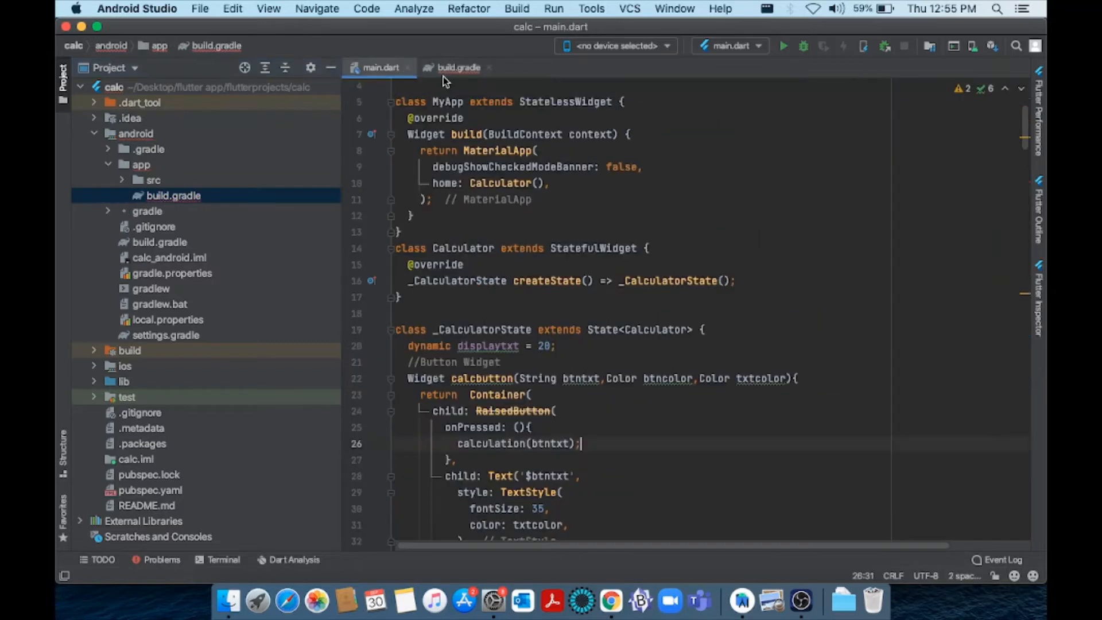
click(458, 68)
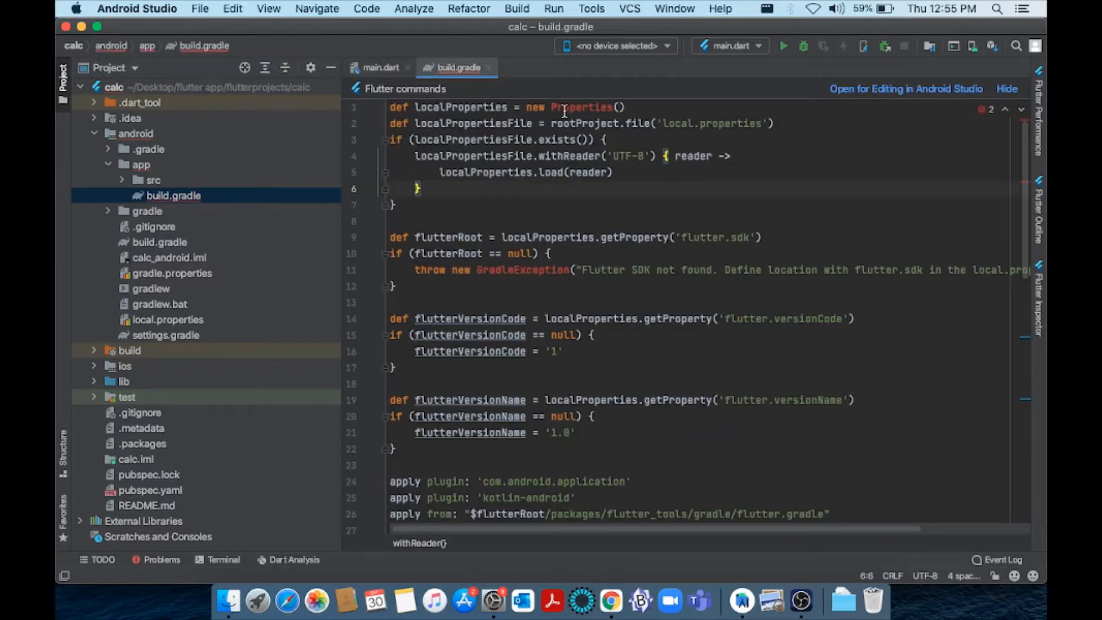
double_click(581, 107)
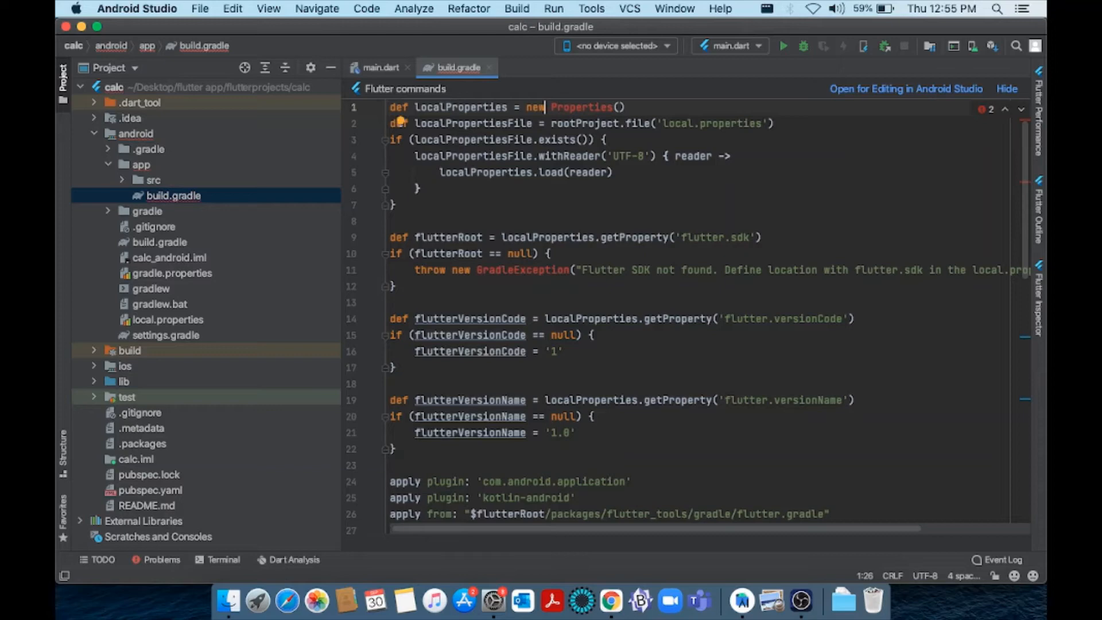
Delete the 'new' keyword before Properties in build.gradle
key(Backspace)
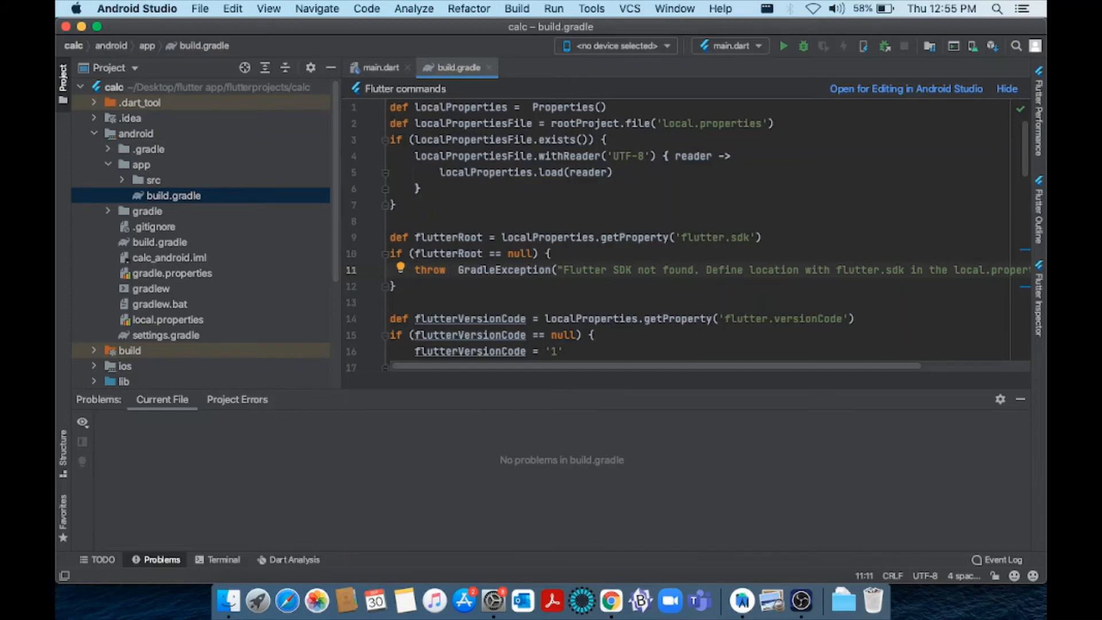
scroll(down, 3)
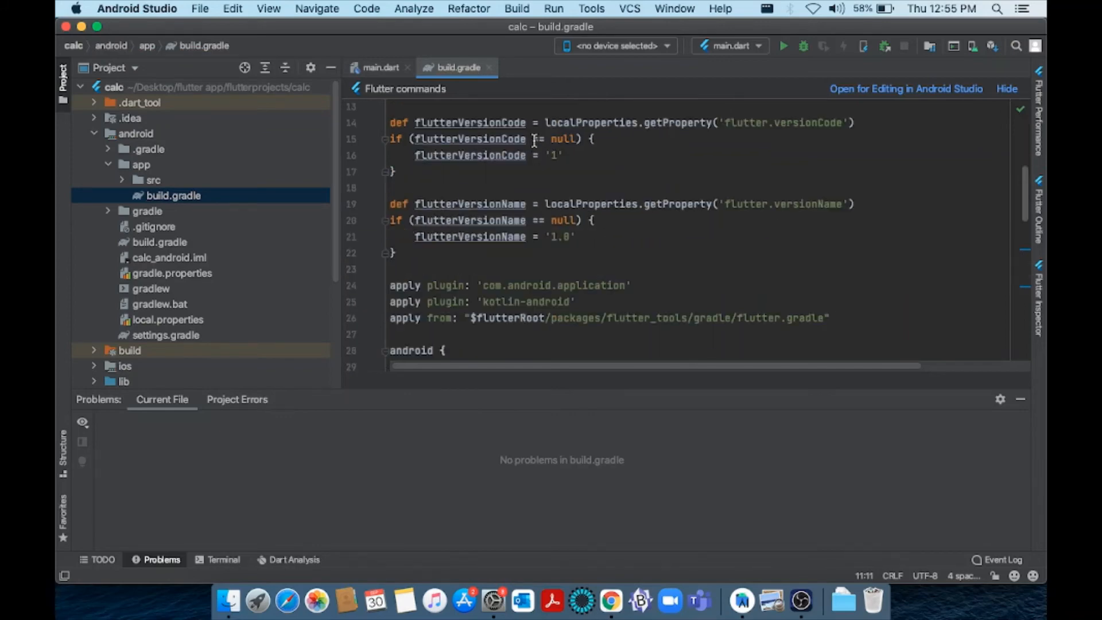
click(380, 66)
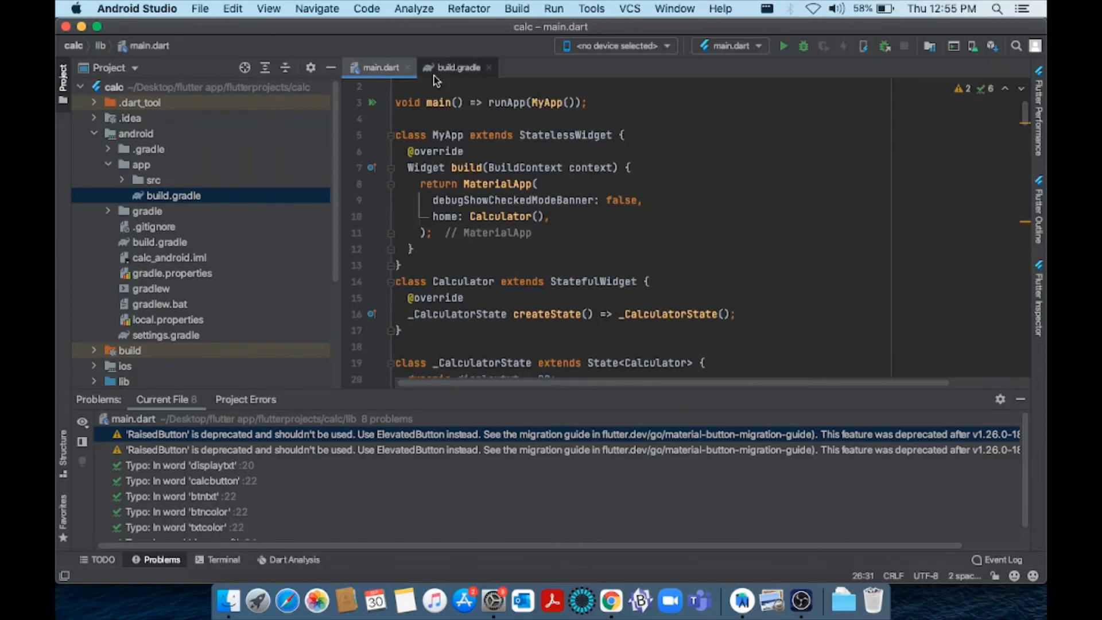
click(457, 66)
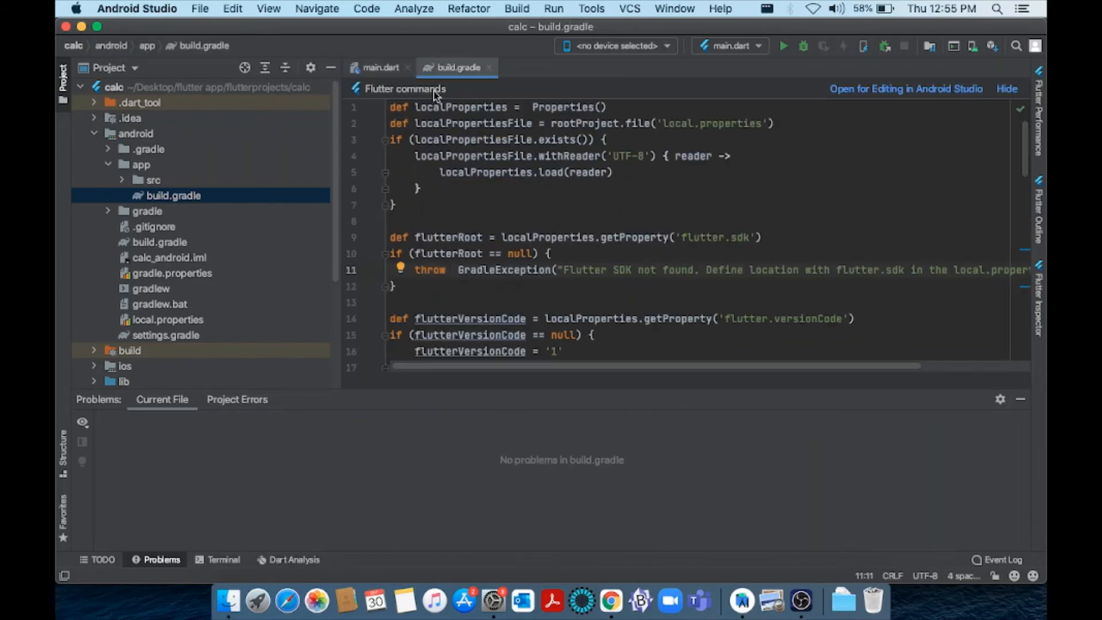